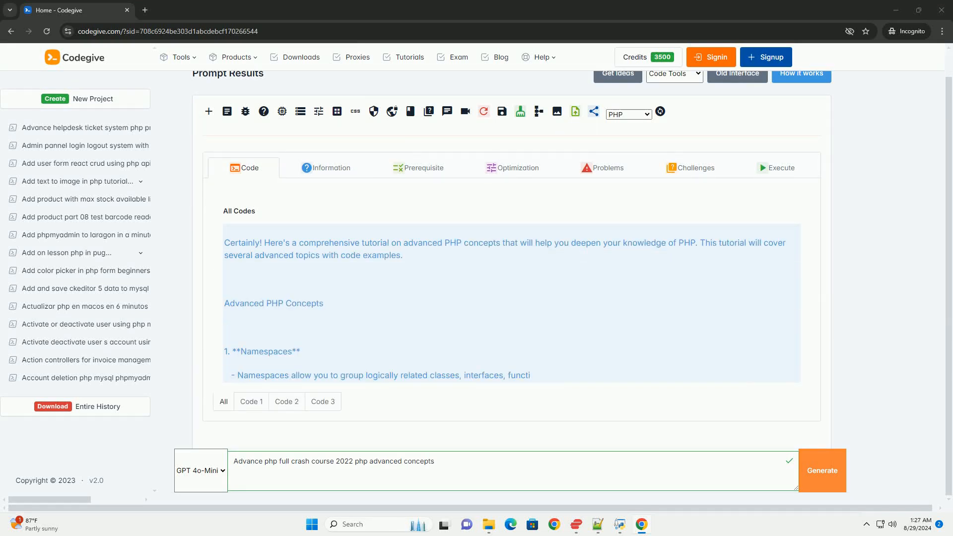
scroll("down", 3)
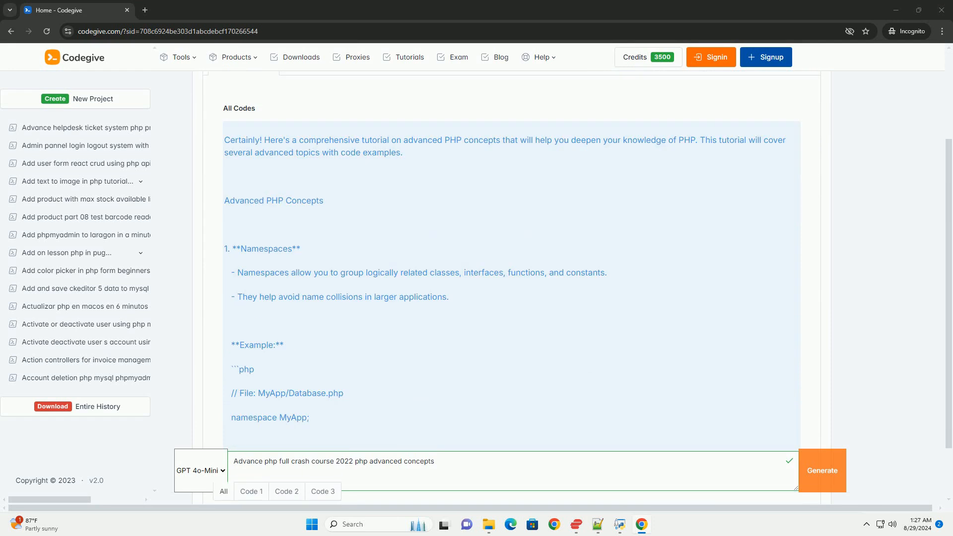
scroll("down", 3)
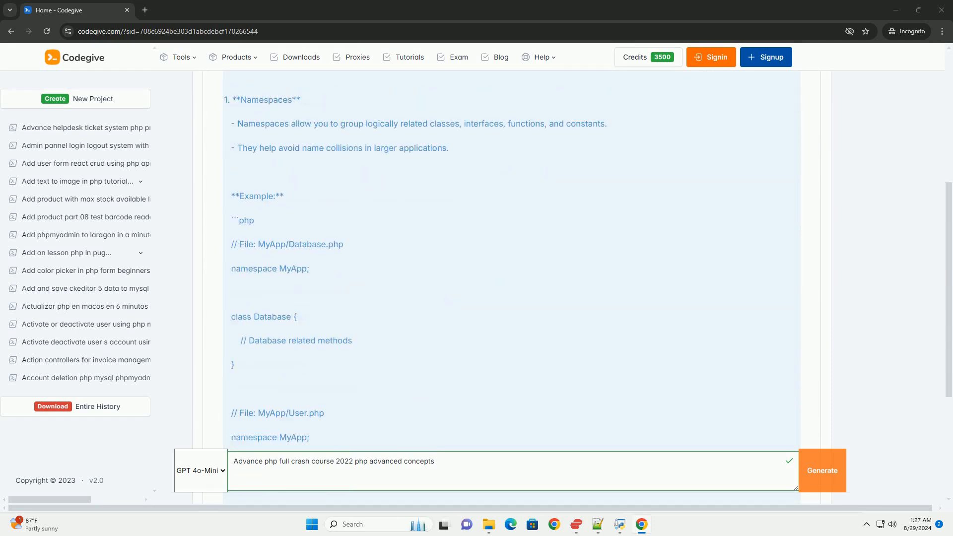
scroll("down", 3)
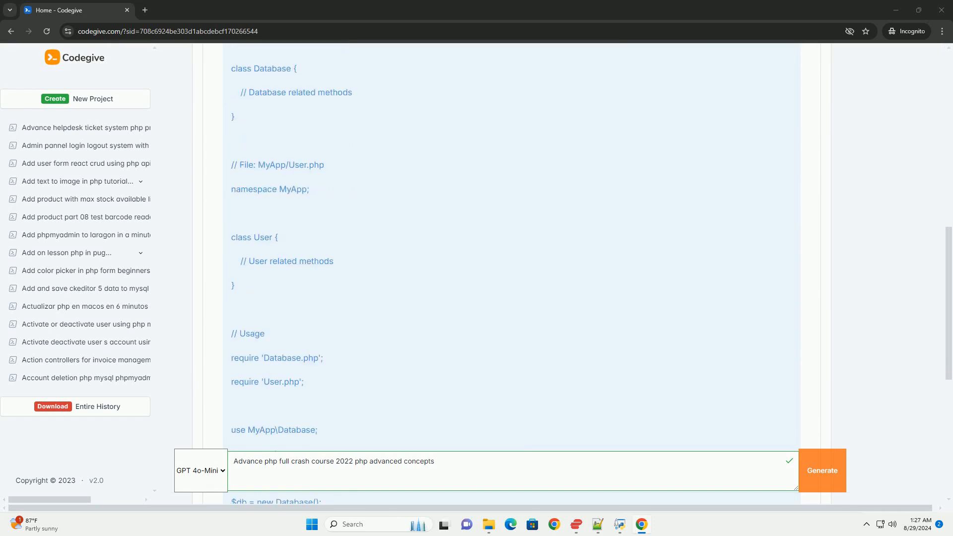
scroll("down", 3)
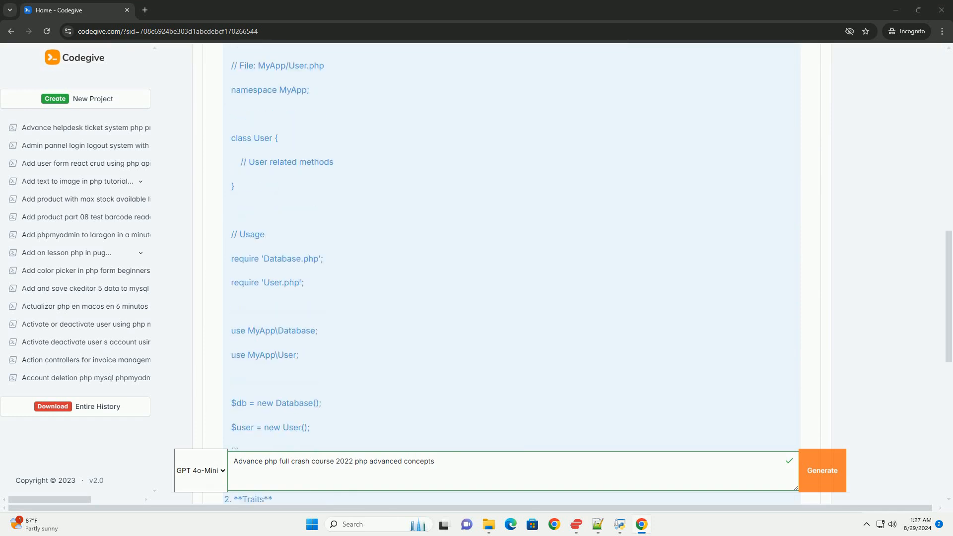
scroll("down", 3)
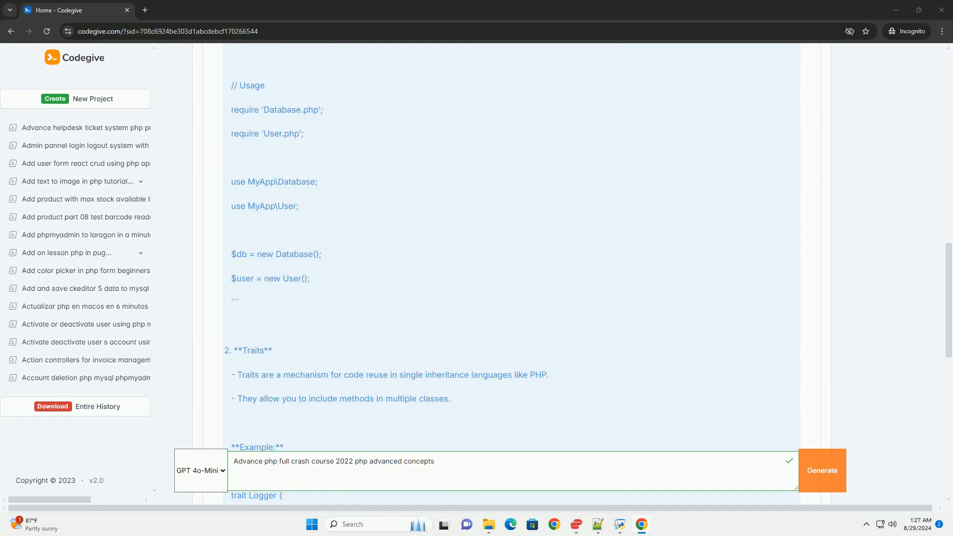
scroll("down", 3)
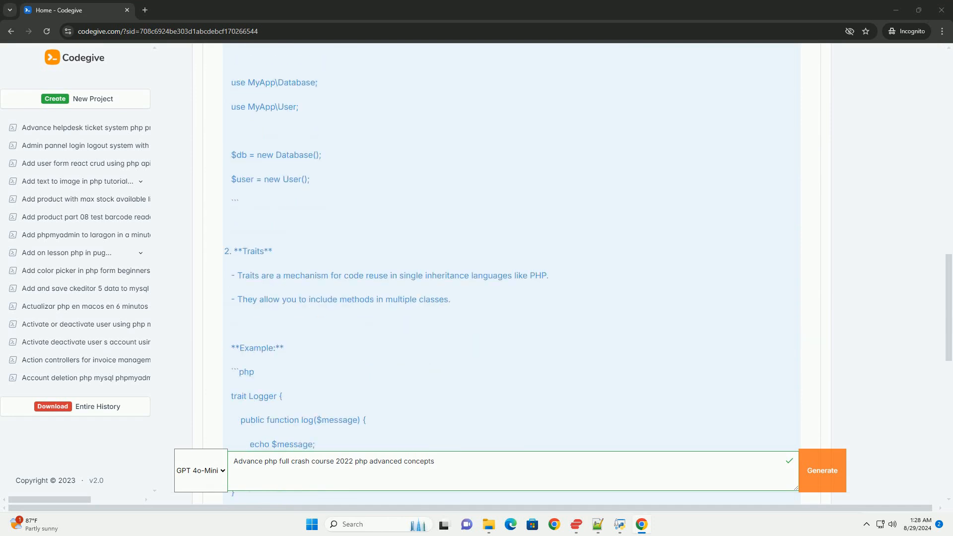
scroll("down", 3)
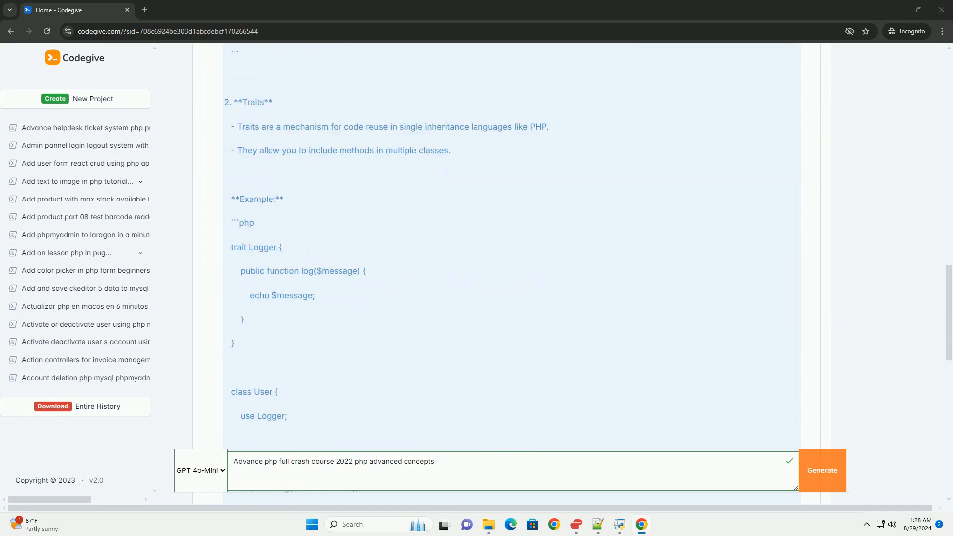
scroll("down", 3)
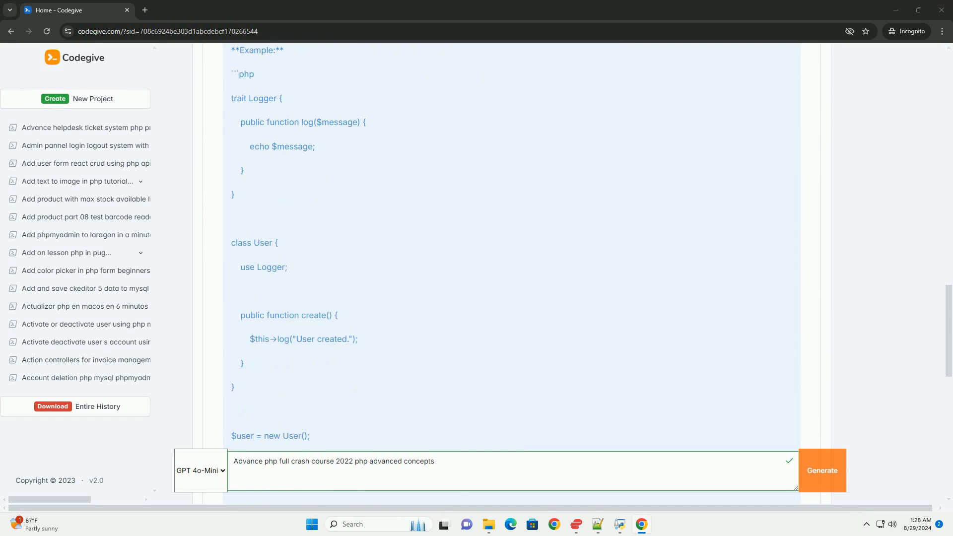
scroll("down", 3)
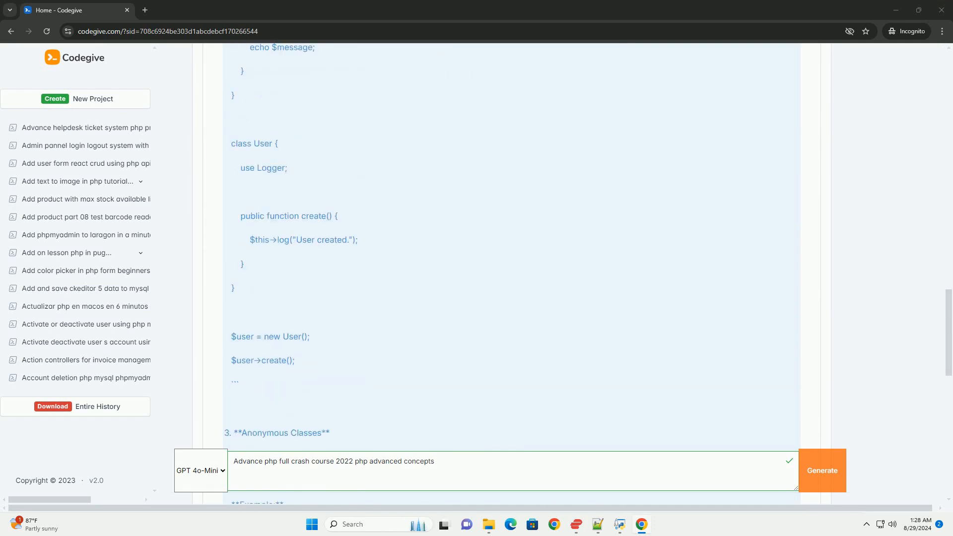
scroll("down", 3)
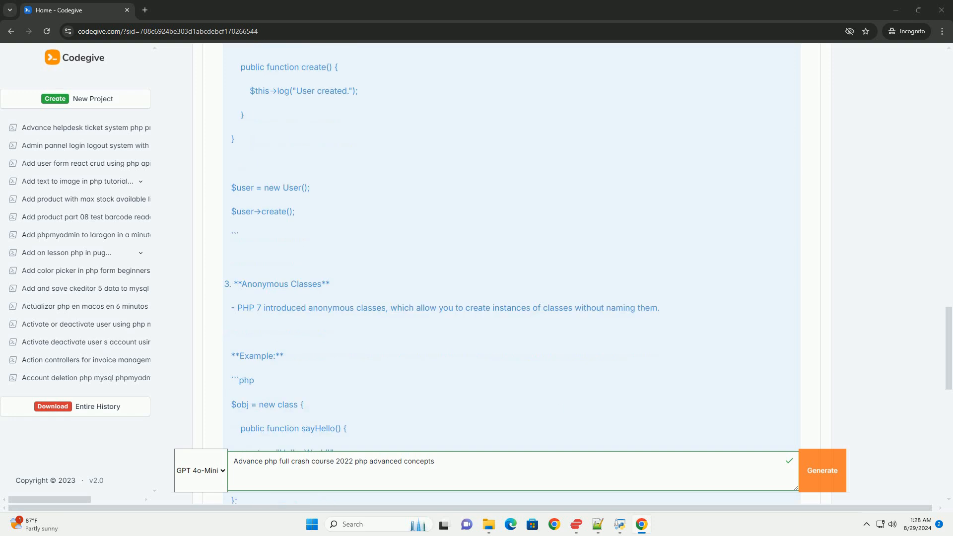
scroll("down", 3)
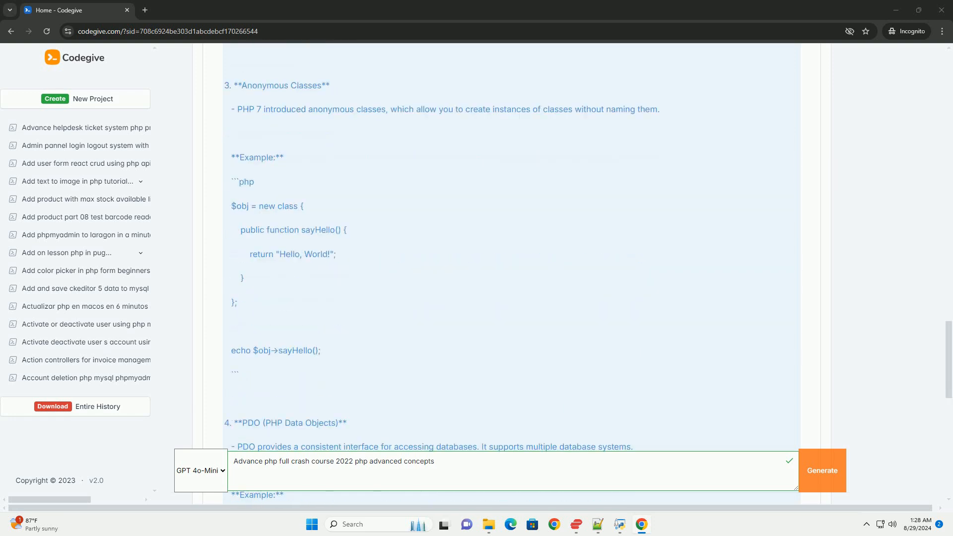
scroll("down", 3)
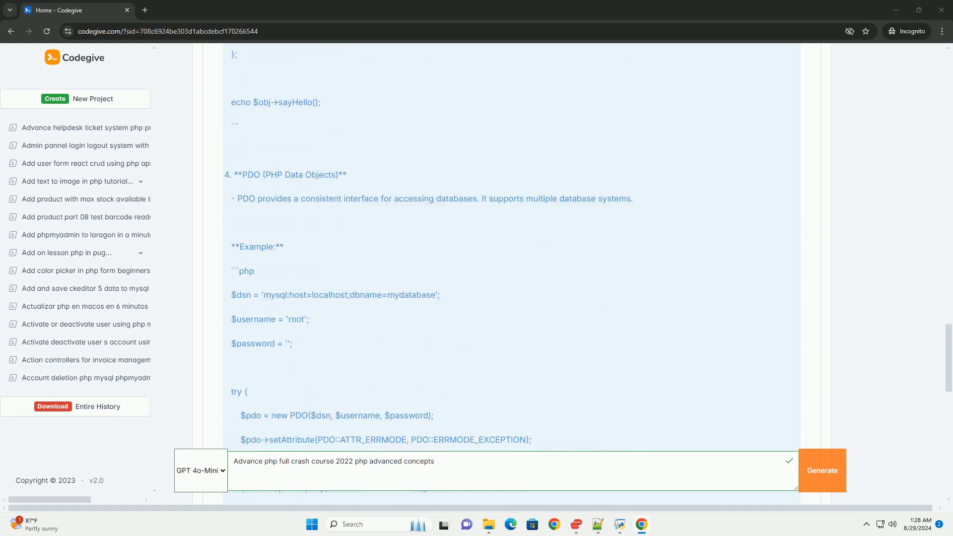
scroll("down", 3)
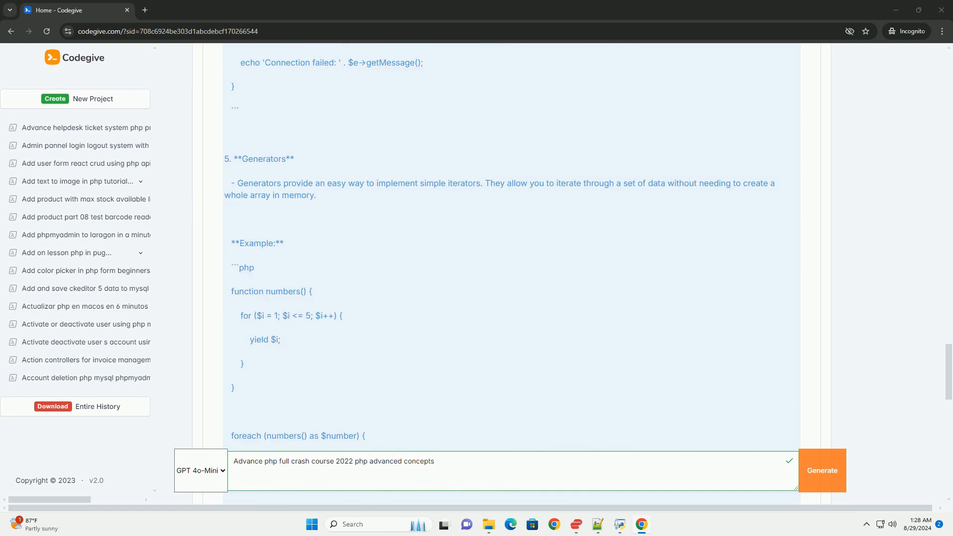
scroll("down", 3)
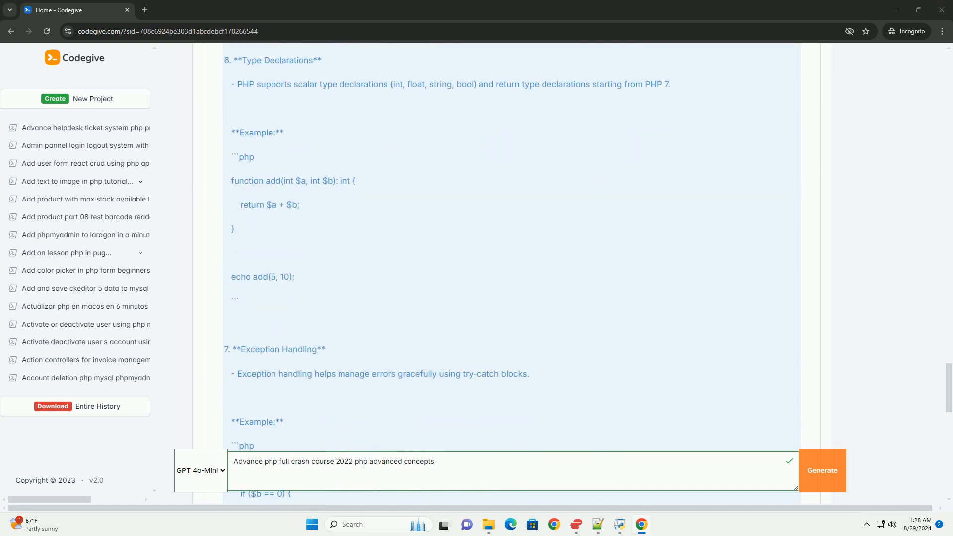
scroll("down", 3)
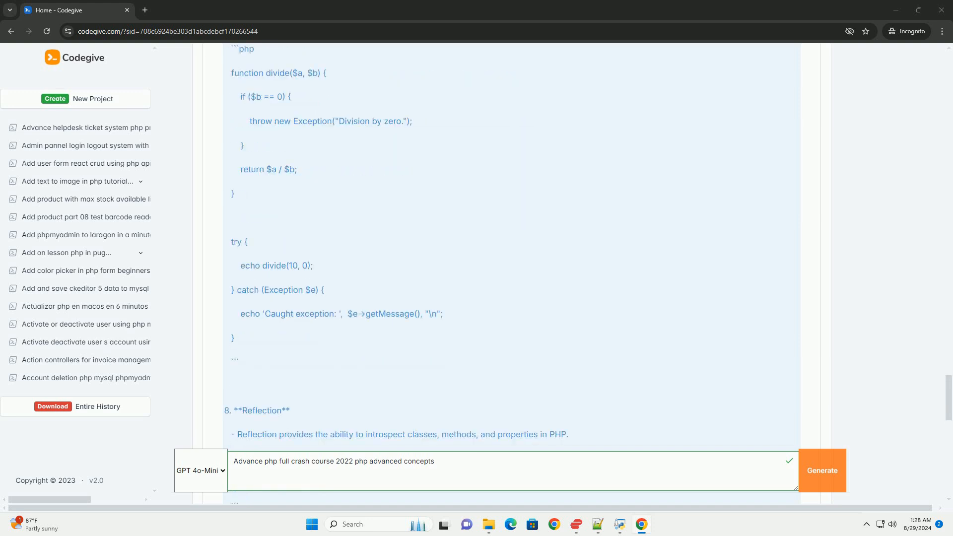
scroll("down", 3)
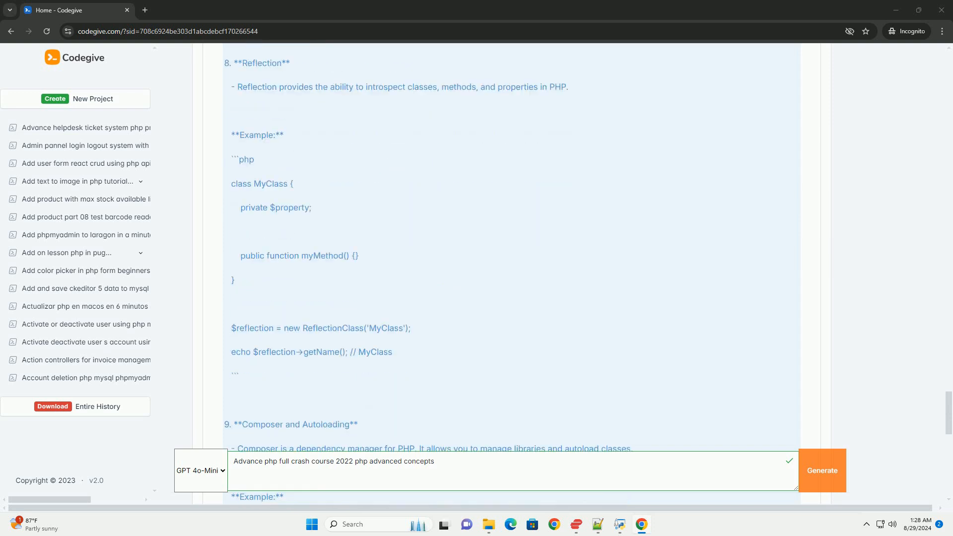
scroll("down", 3)
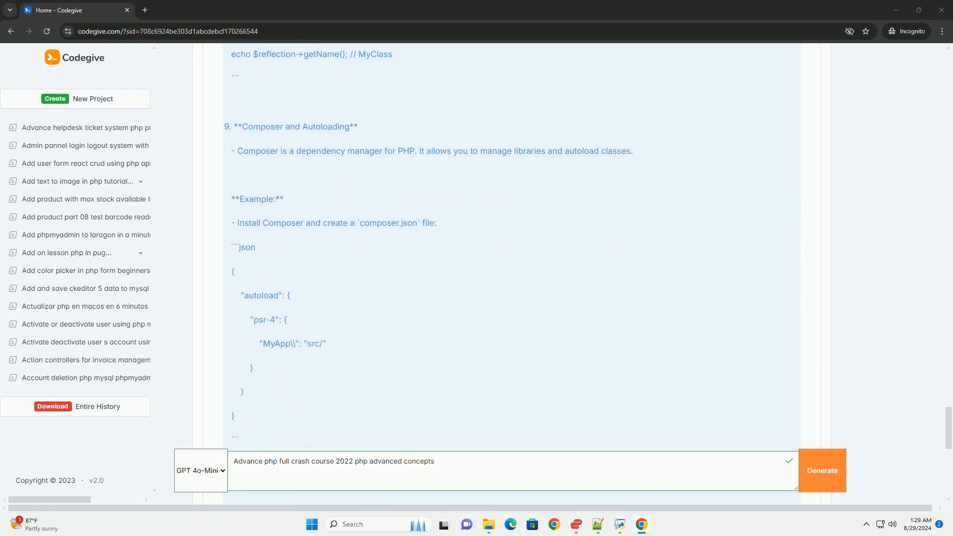
scroll("down", 3)
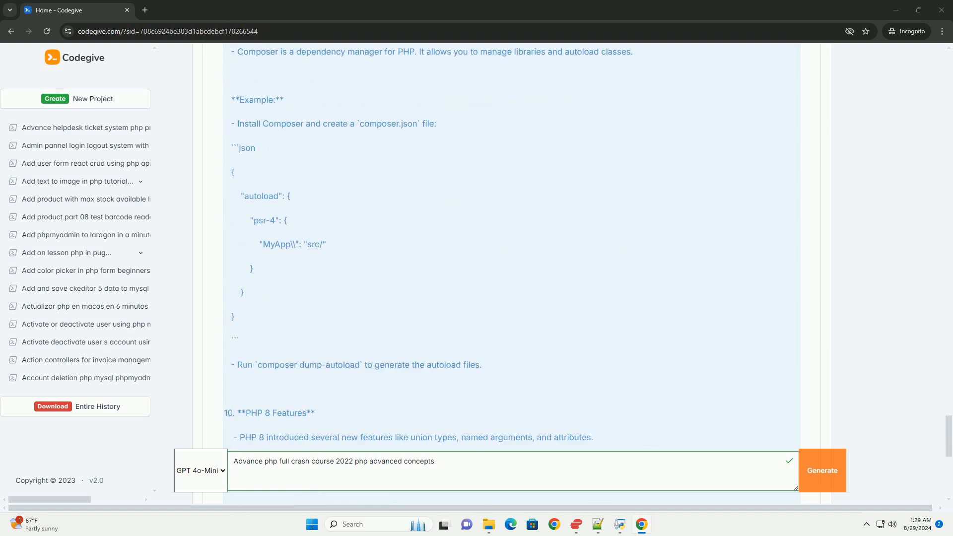